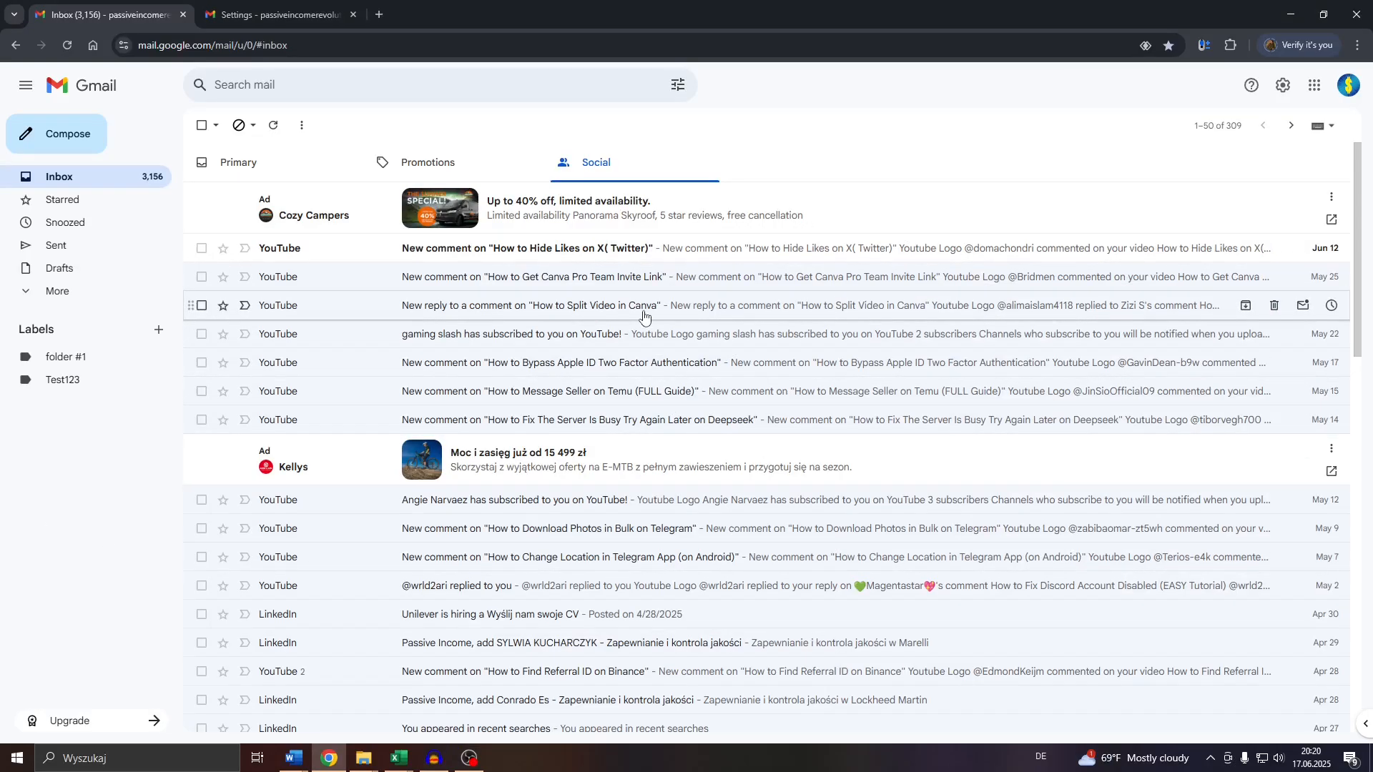
mouse_move(798, 298)
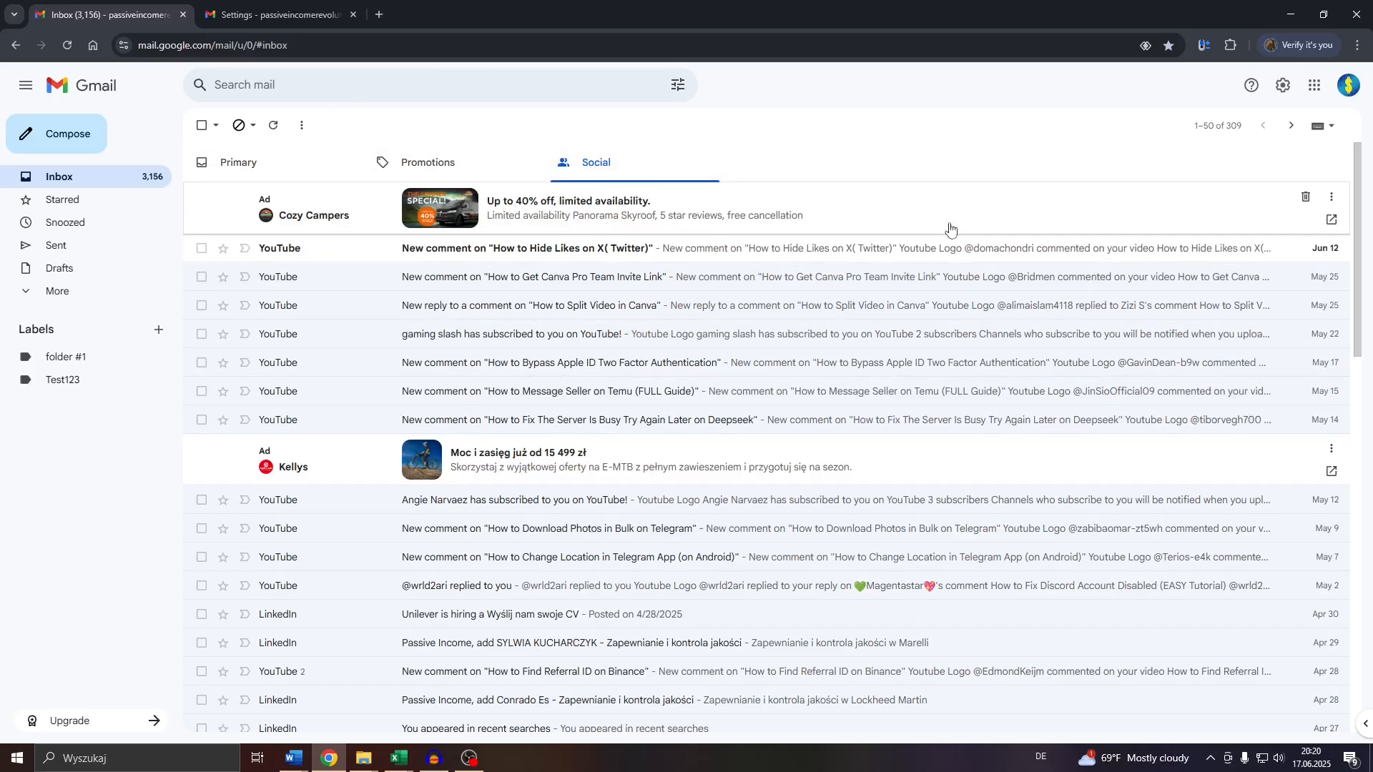
mouse_move(657, 79)
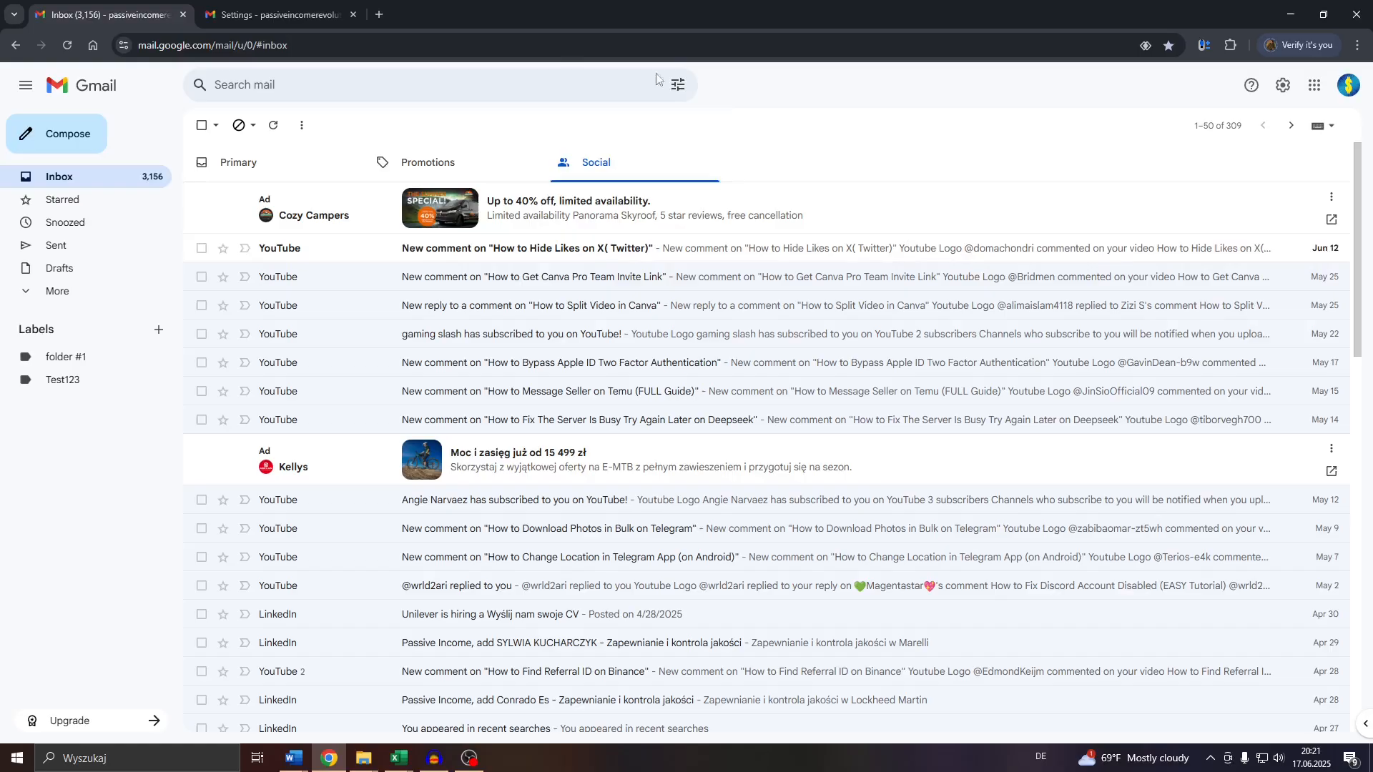
mouse_move(921, 185)
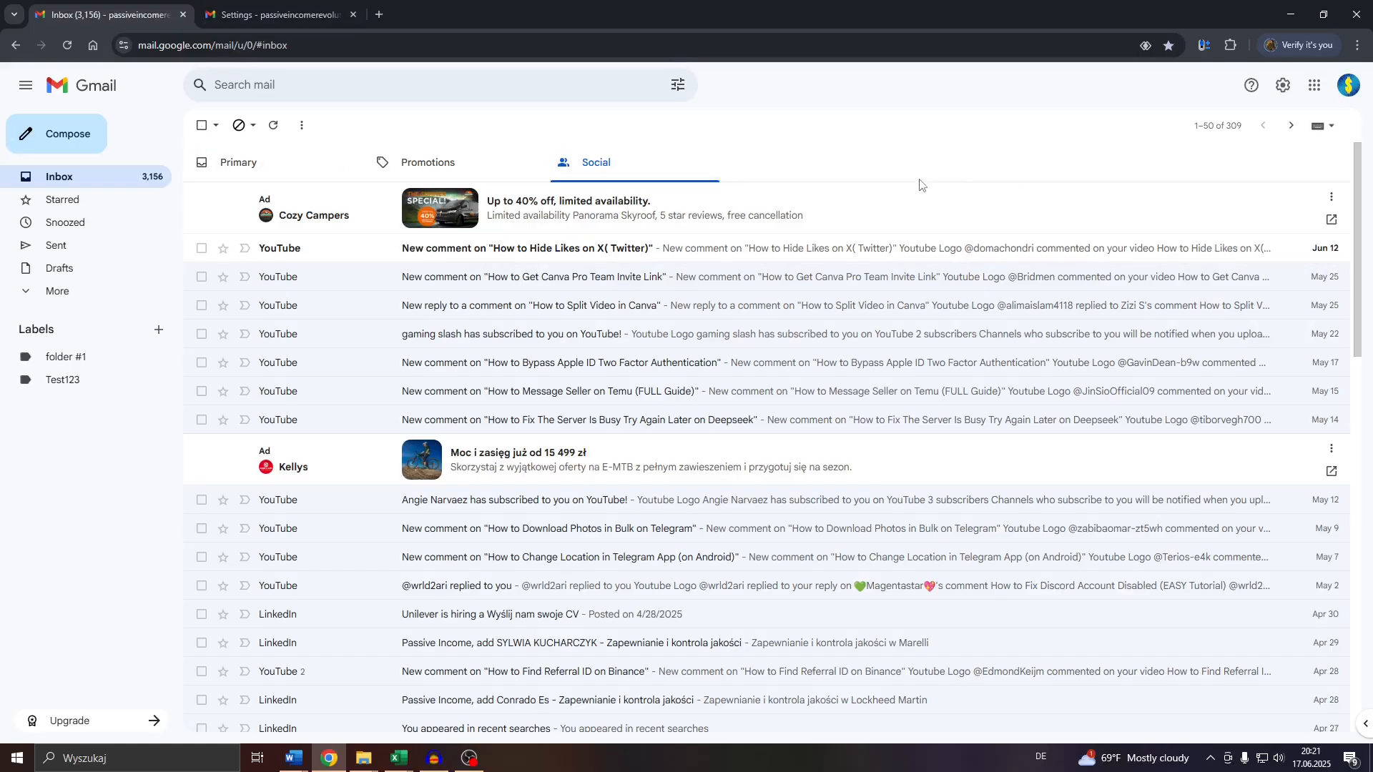
mouse_move(694, 171)
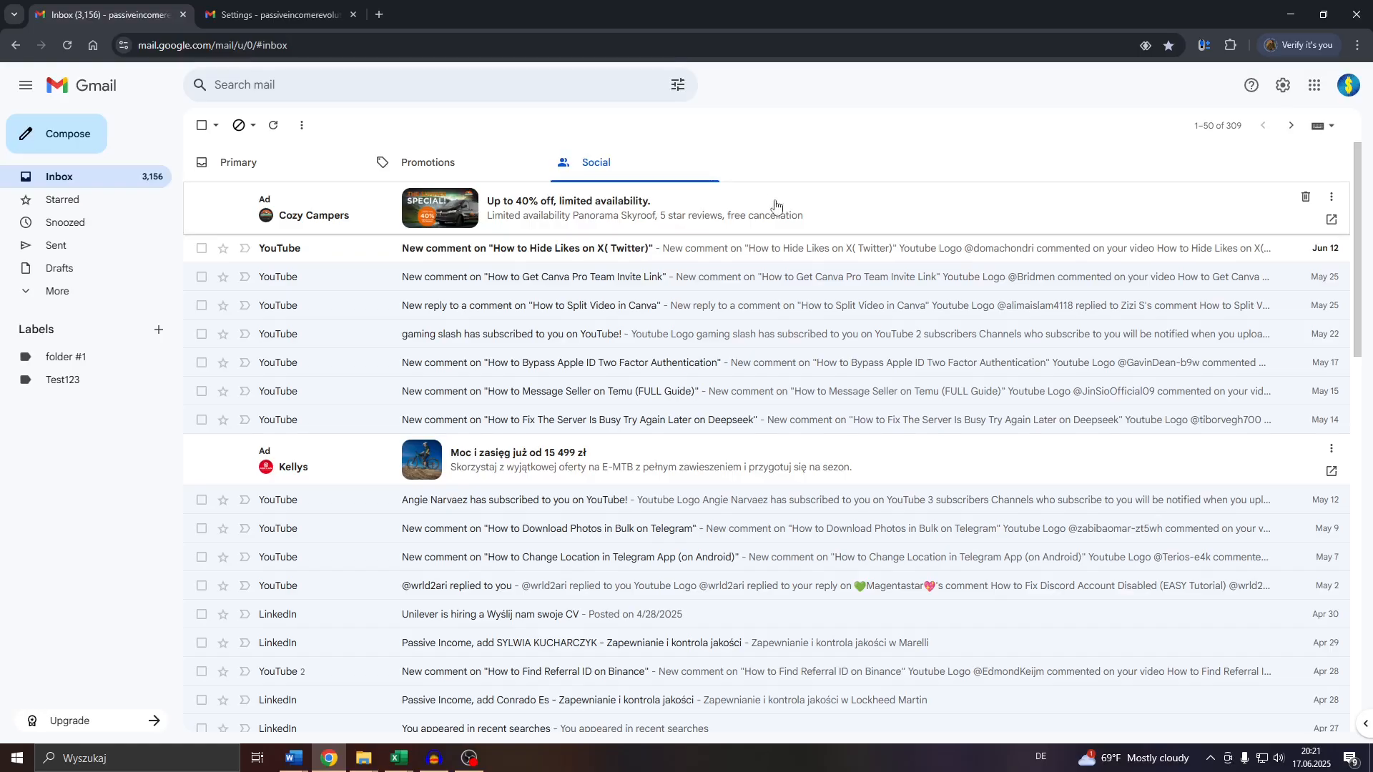
mouse_move(1202, 194)
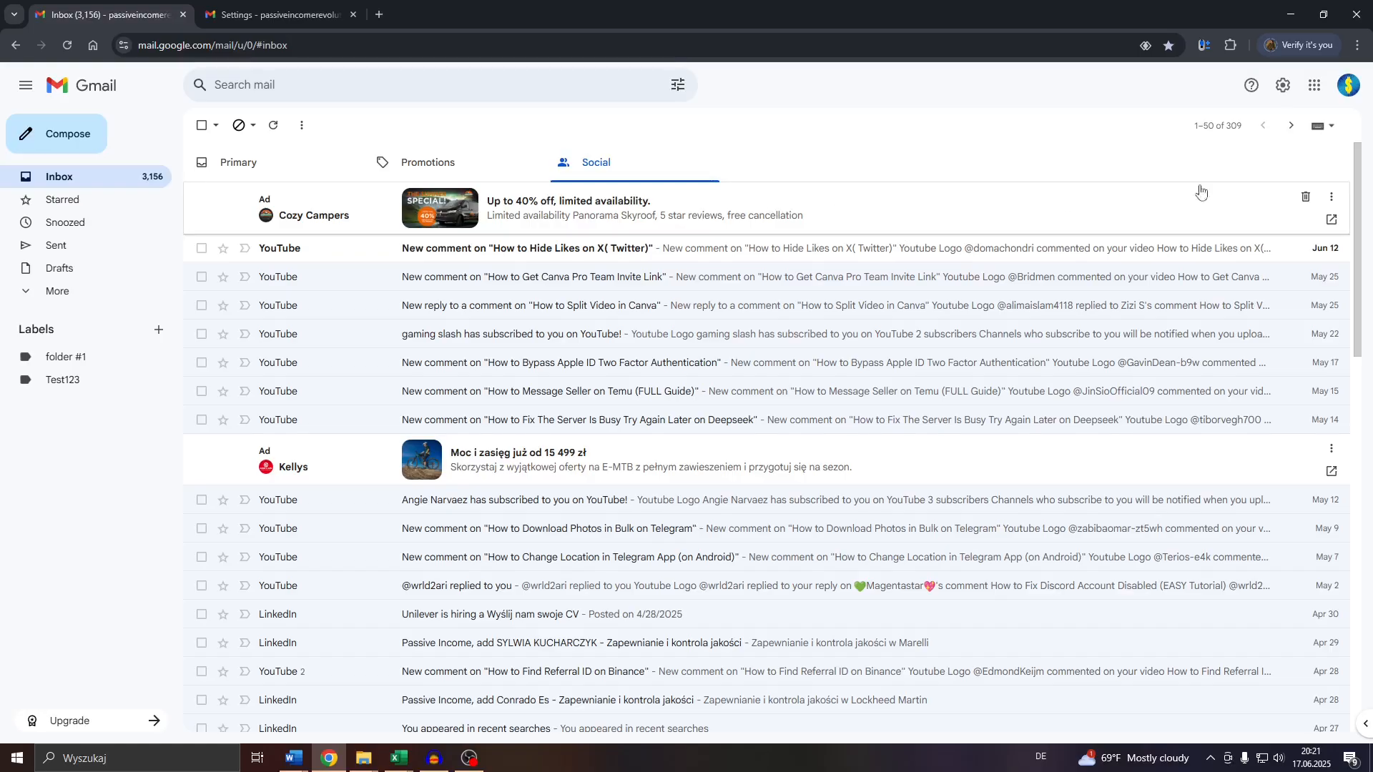
Step: Show the Google account panel from the profile avatar in the Gmail inbox
click(1350, 86)
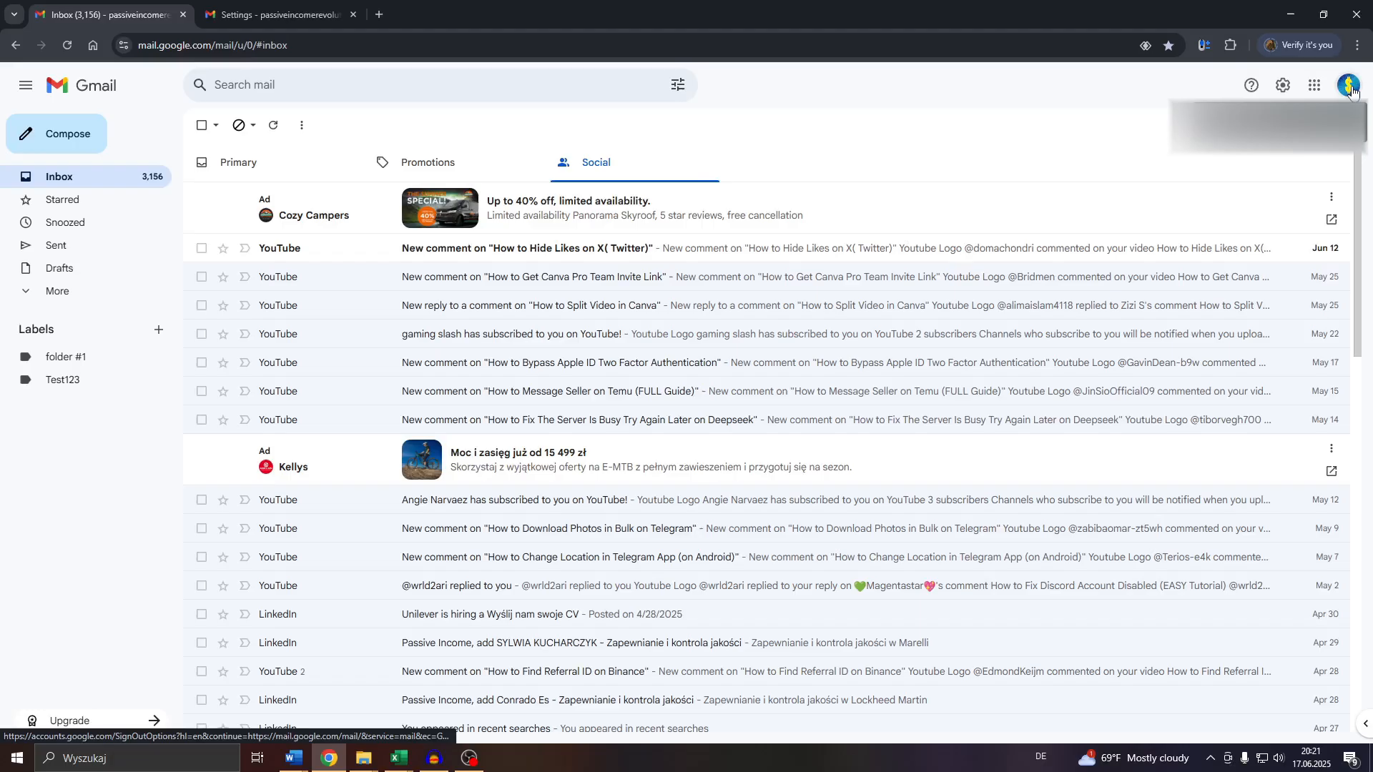
click(1347, 86)
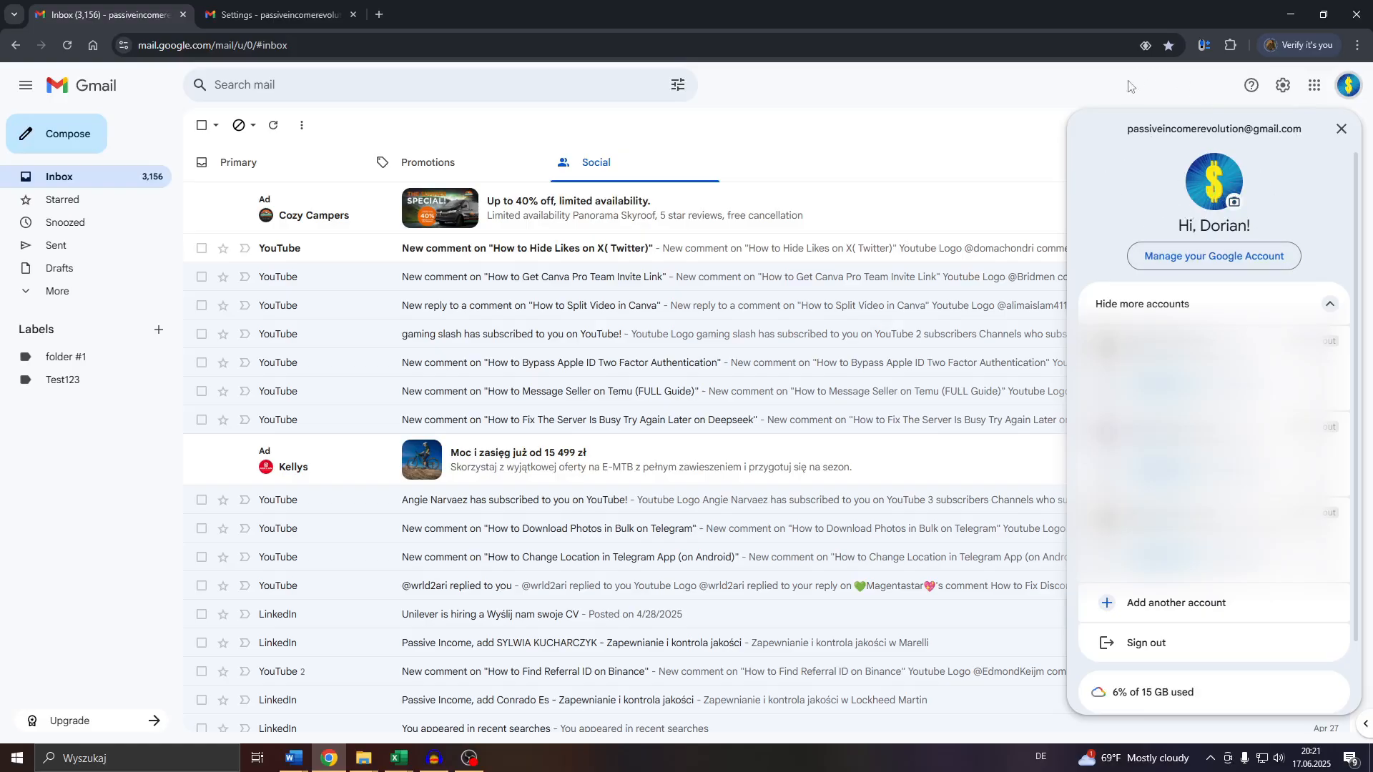
mouse_move(1124, 217)
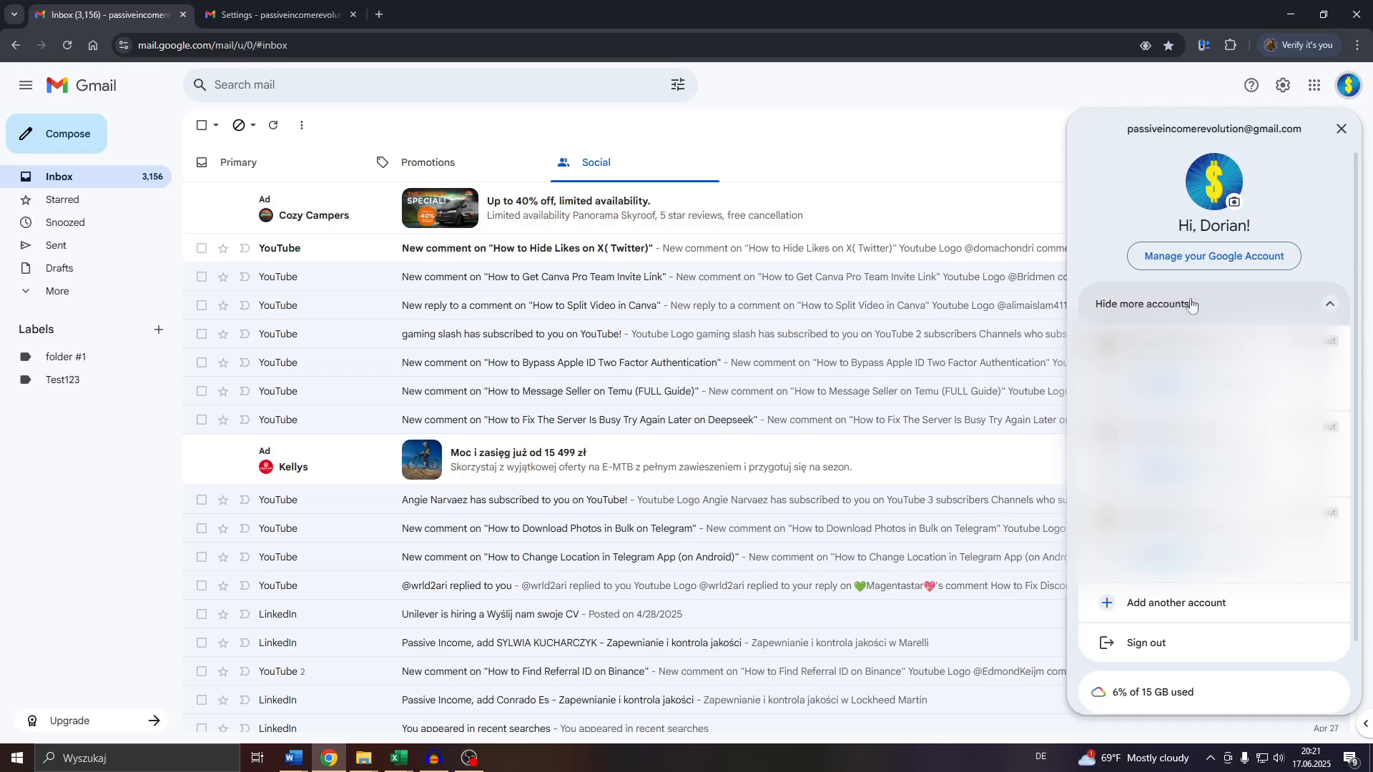
mouse_move(1224, 315)
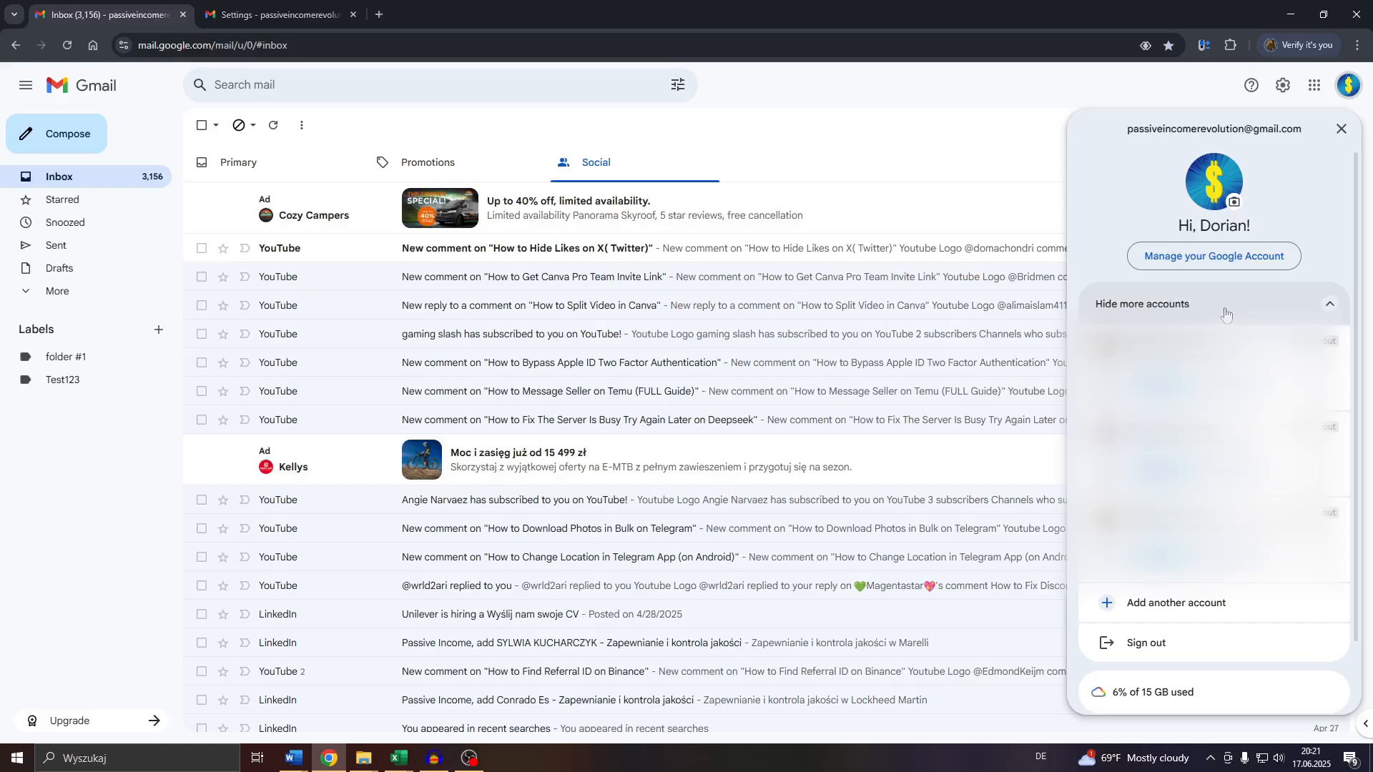
mouse_move(1176, 300)
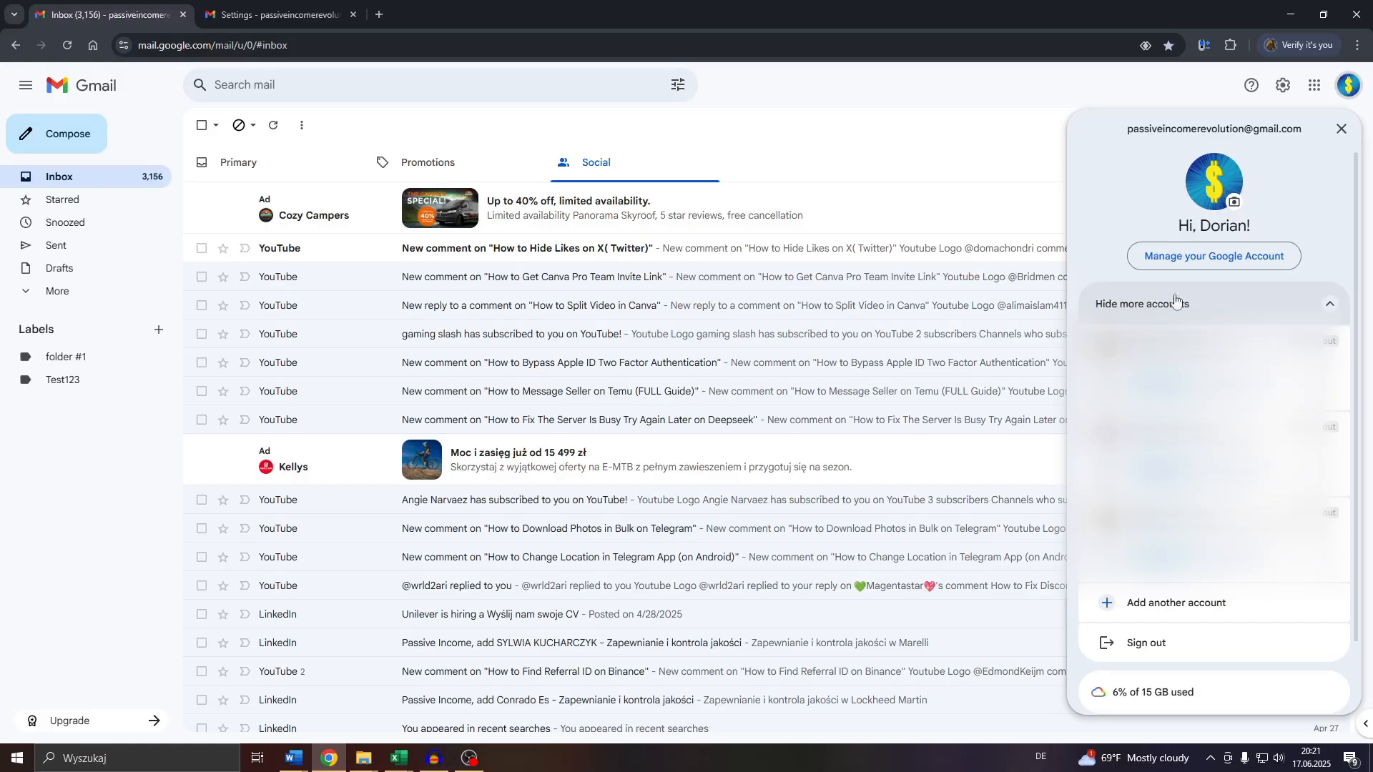
mouse_move(1207, 299)
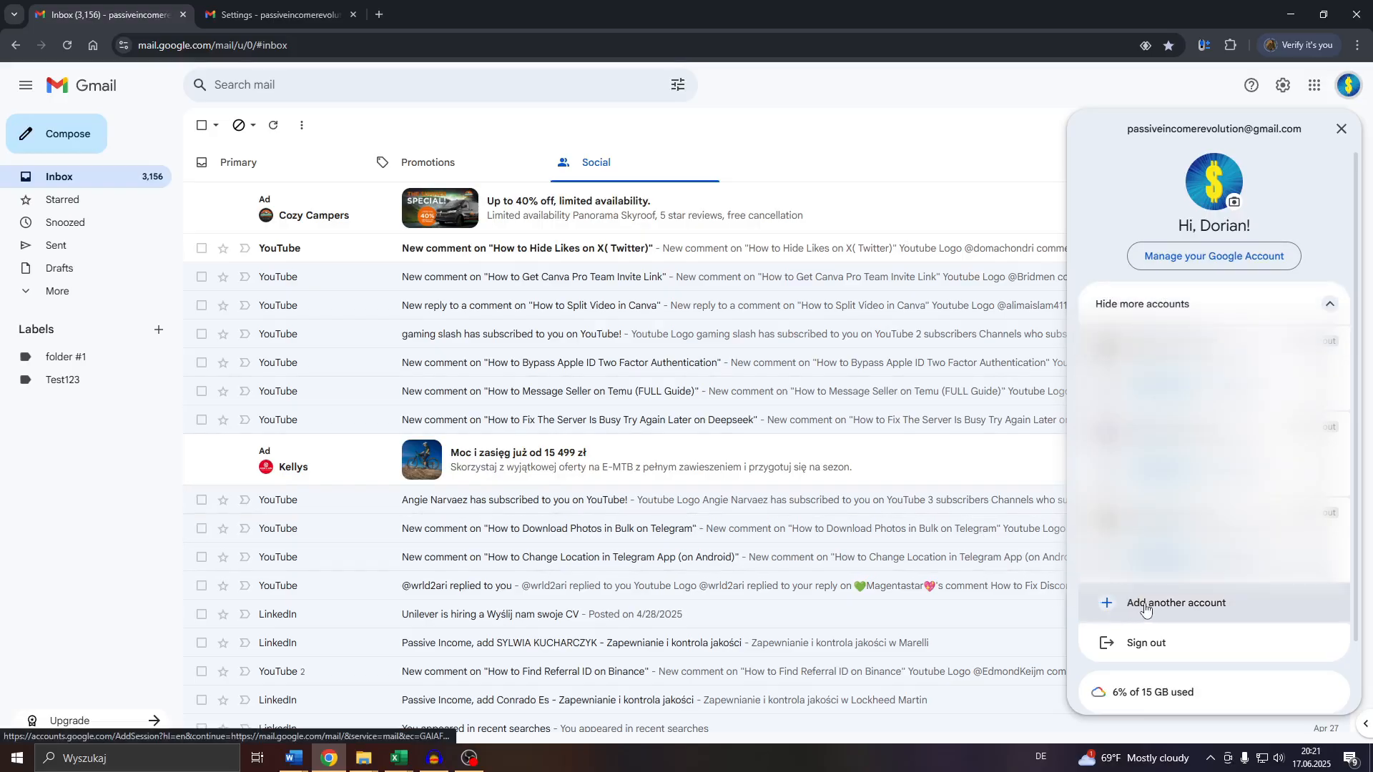
Step: Choose Add another account, pick Use another account on the chooser, then go back to the inbox
click(1176, 602)
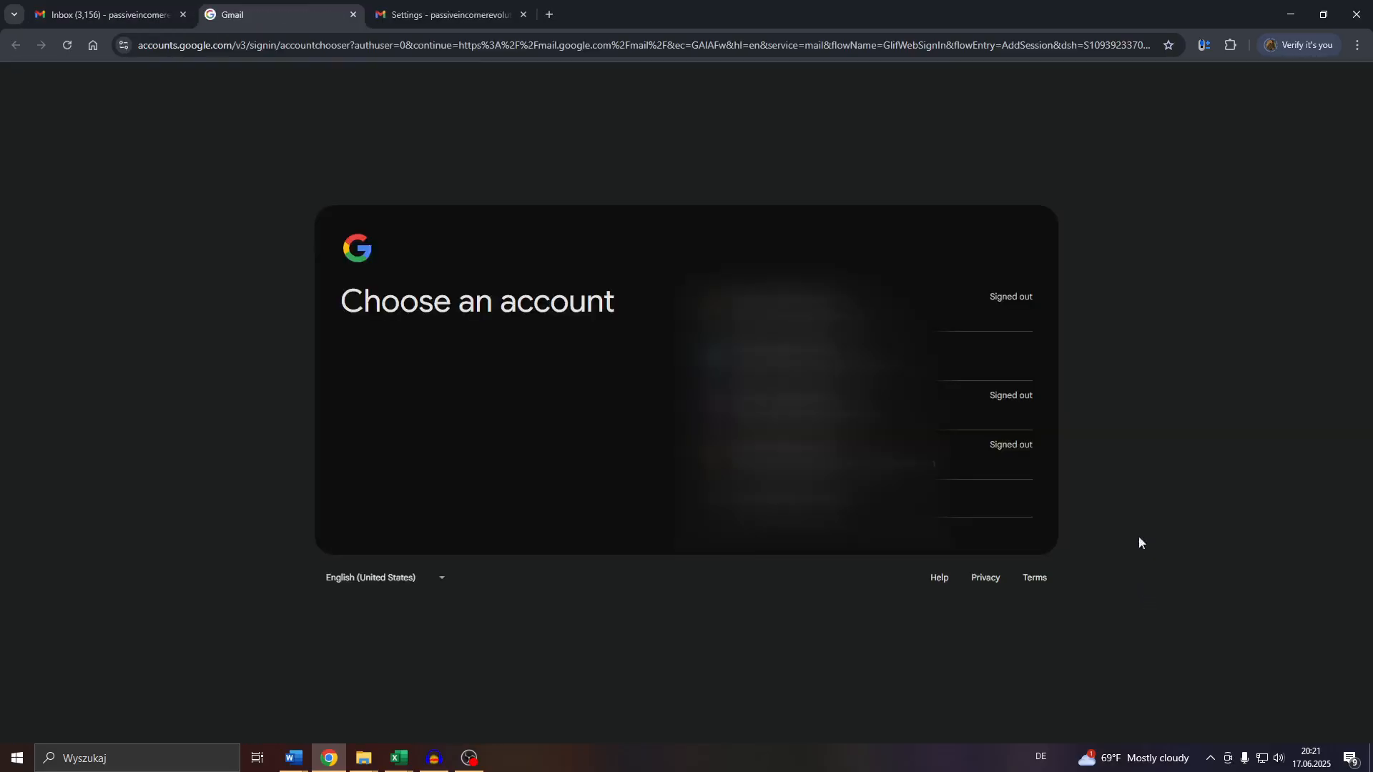
mouse_move(549, 298)
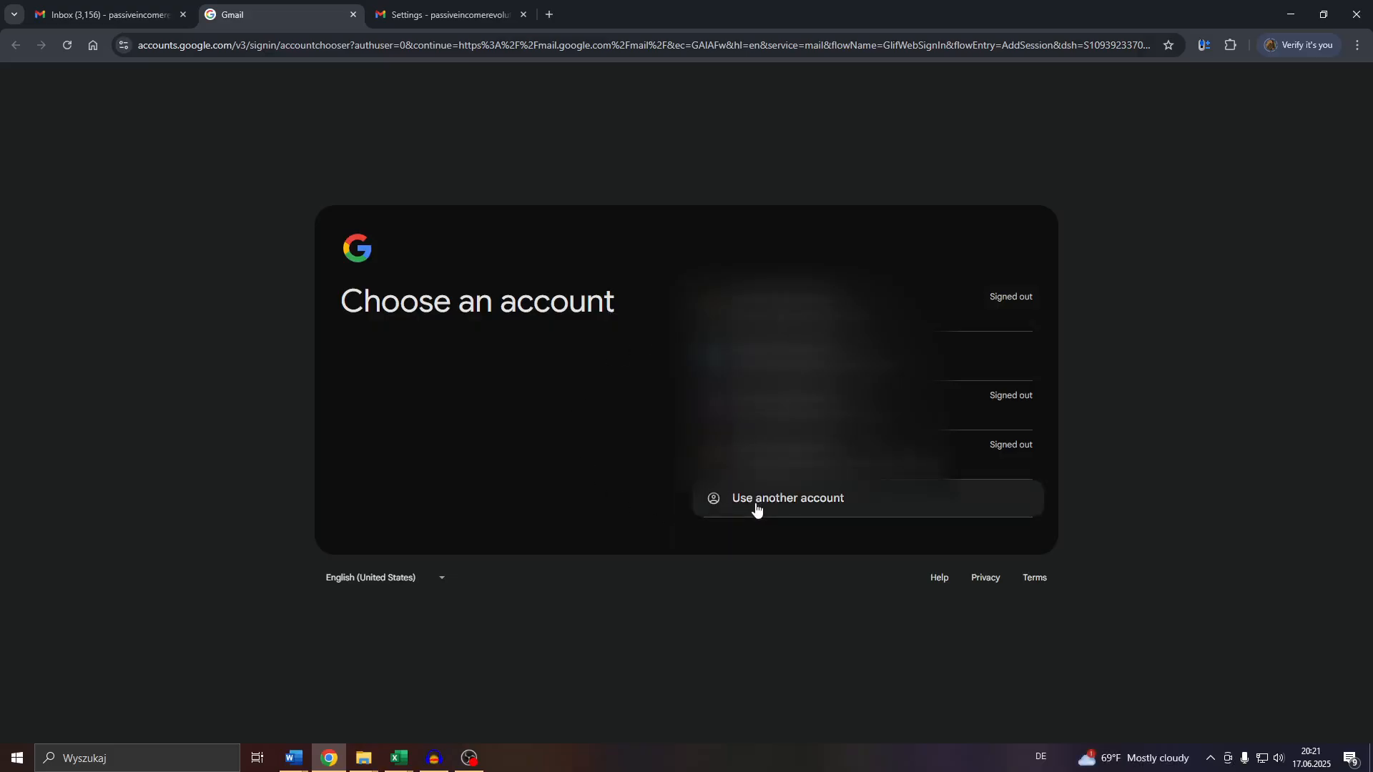
click(786, 498)
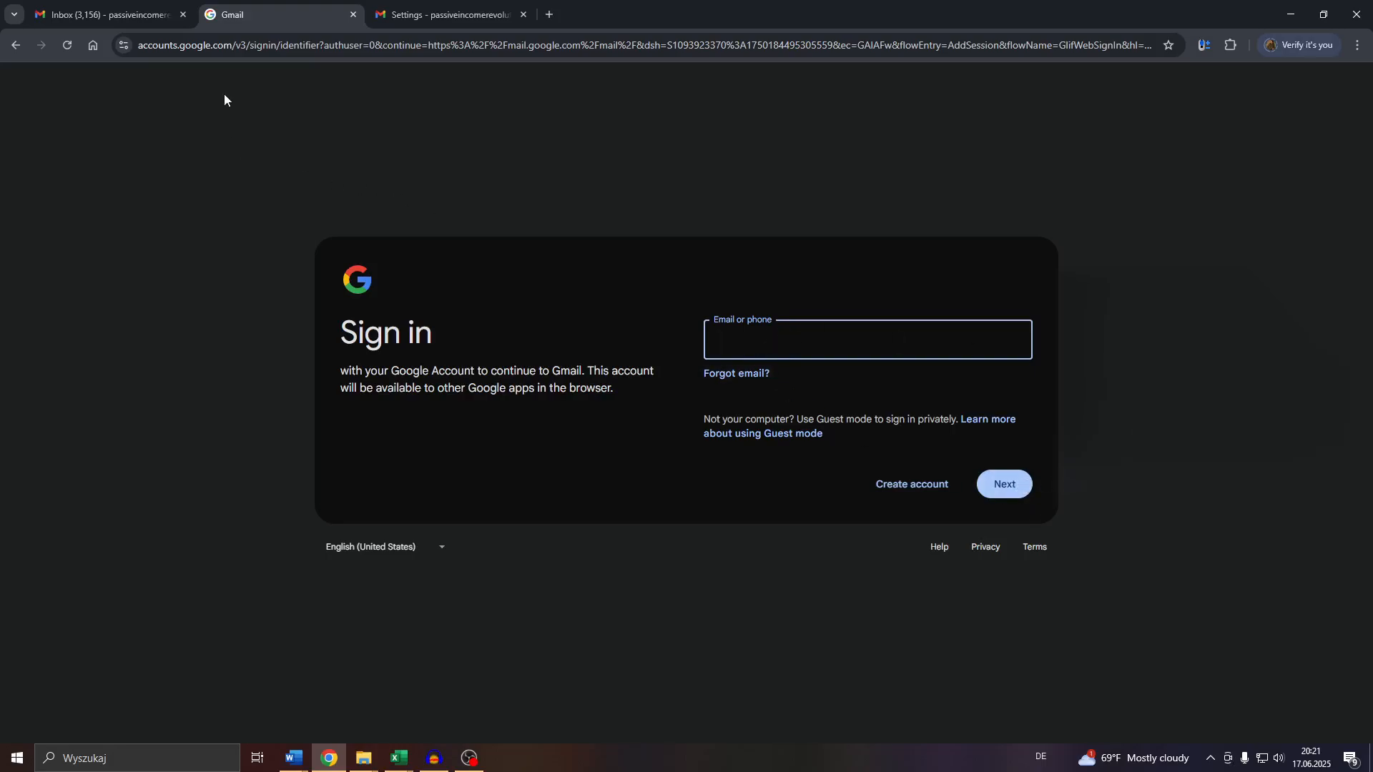
click(866, 341)
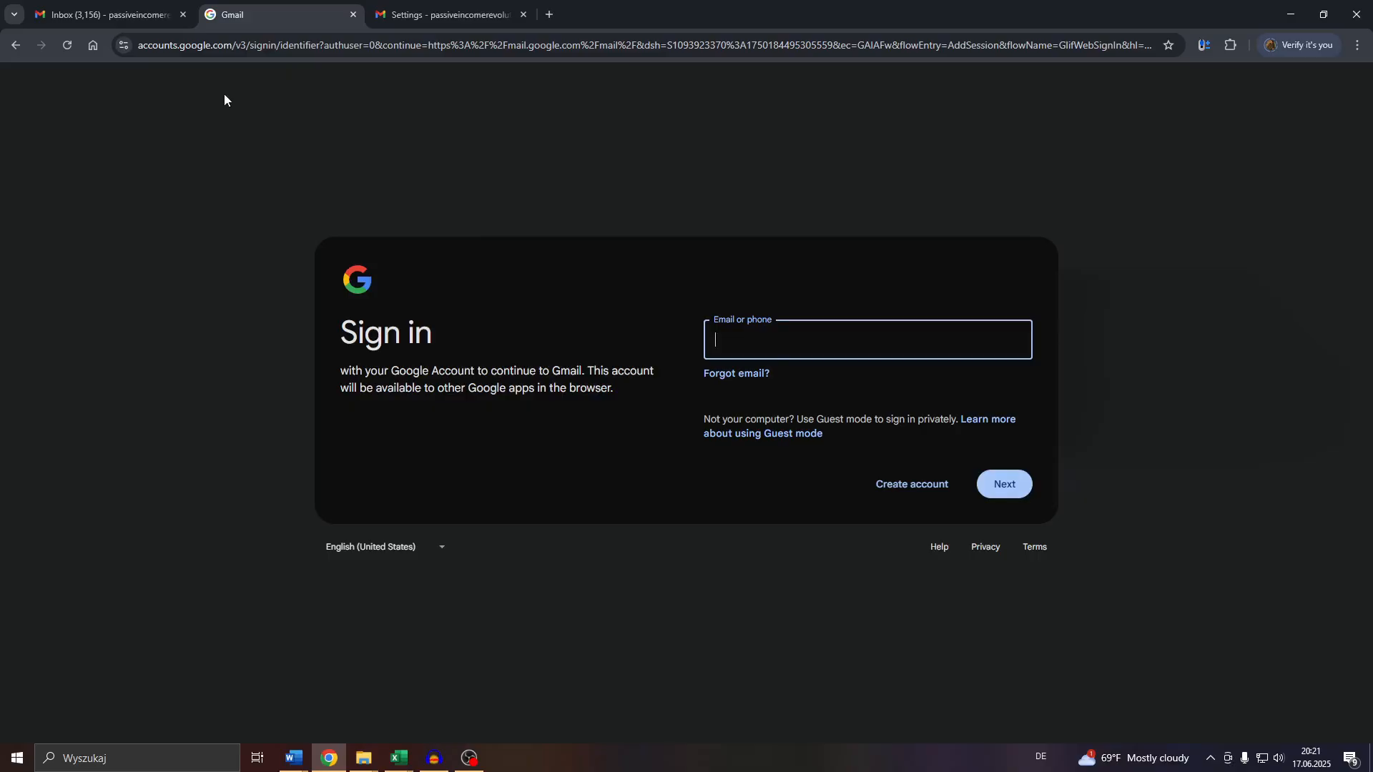
click(107, 14)
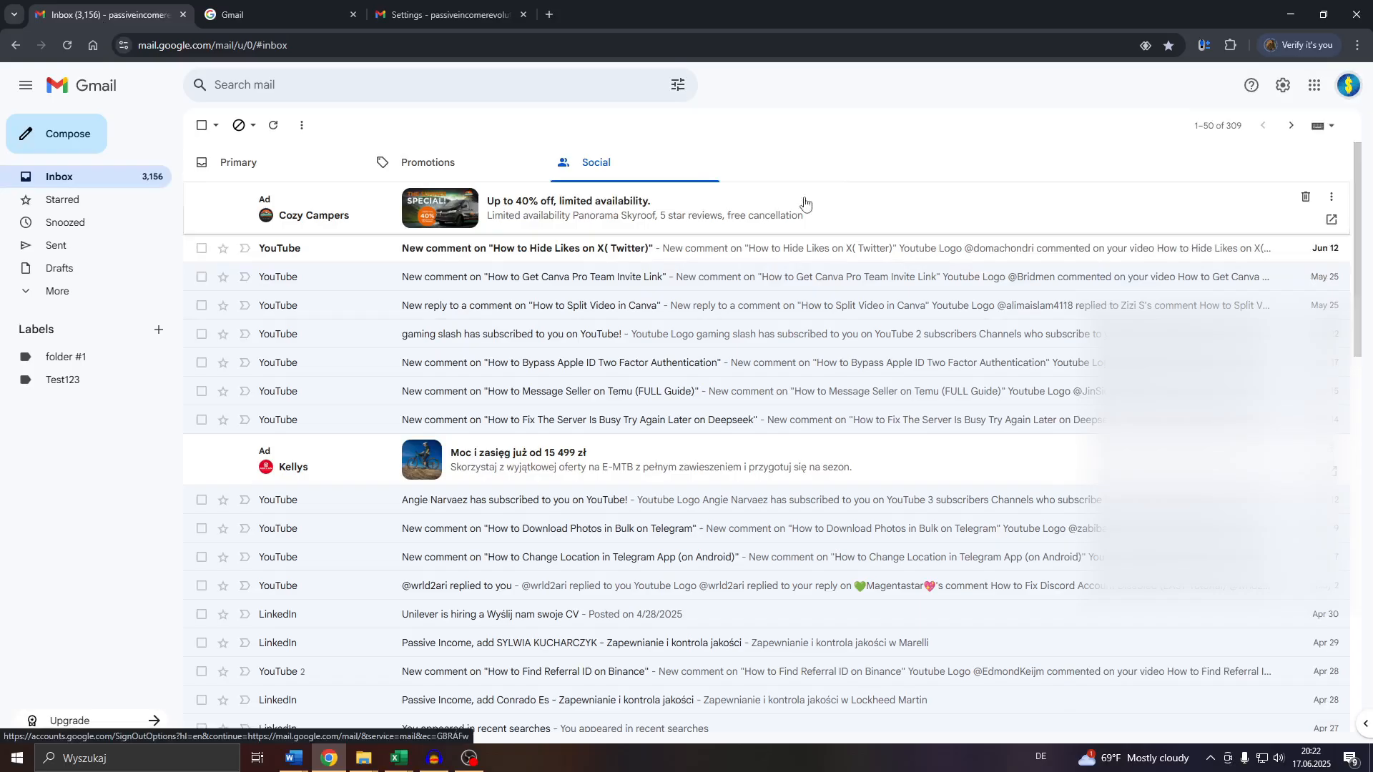
mouse_move(924, 220)
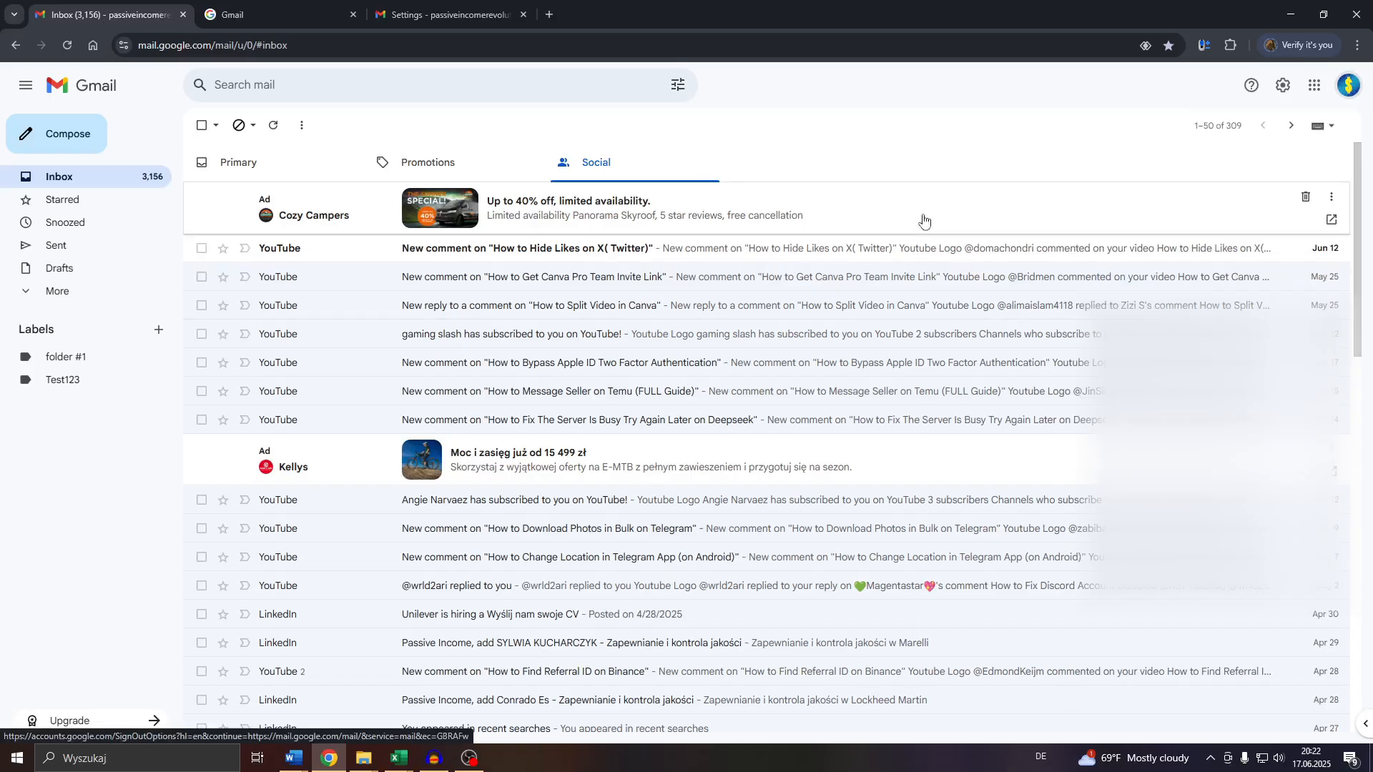
Step: Reopen the account panel so the multiple signed-in accounts are listed
click(1348, 84)
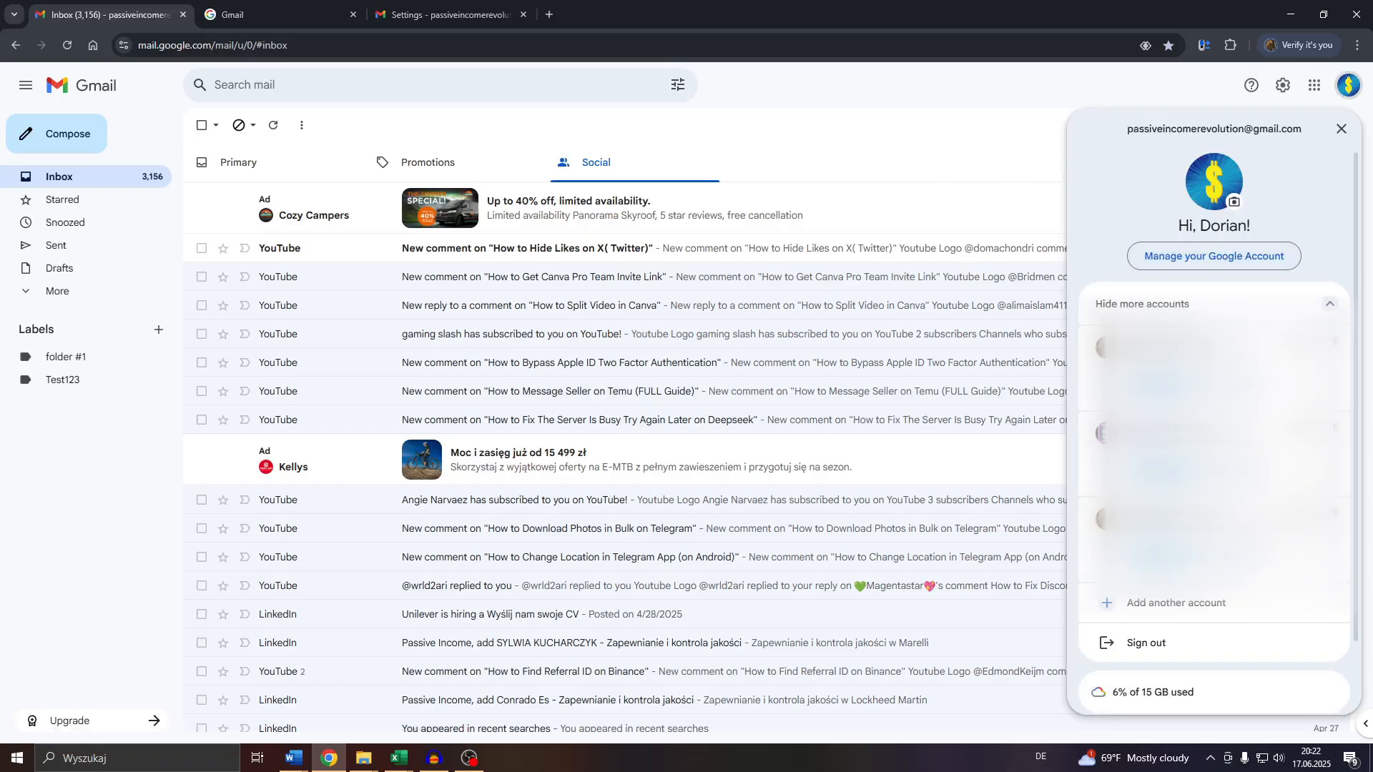
mouse_move(974, 166)
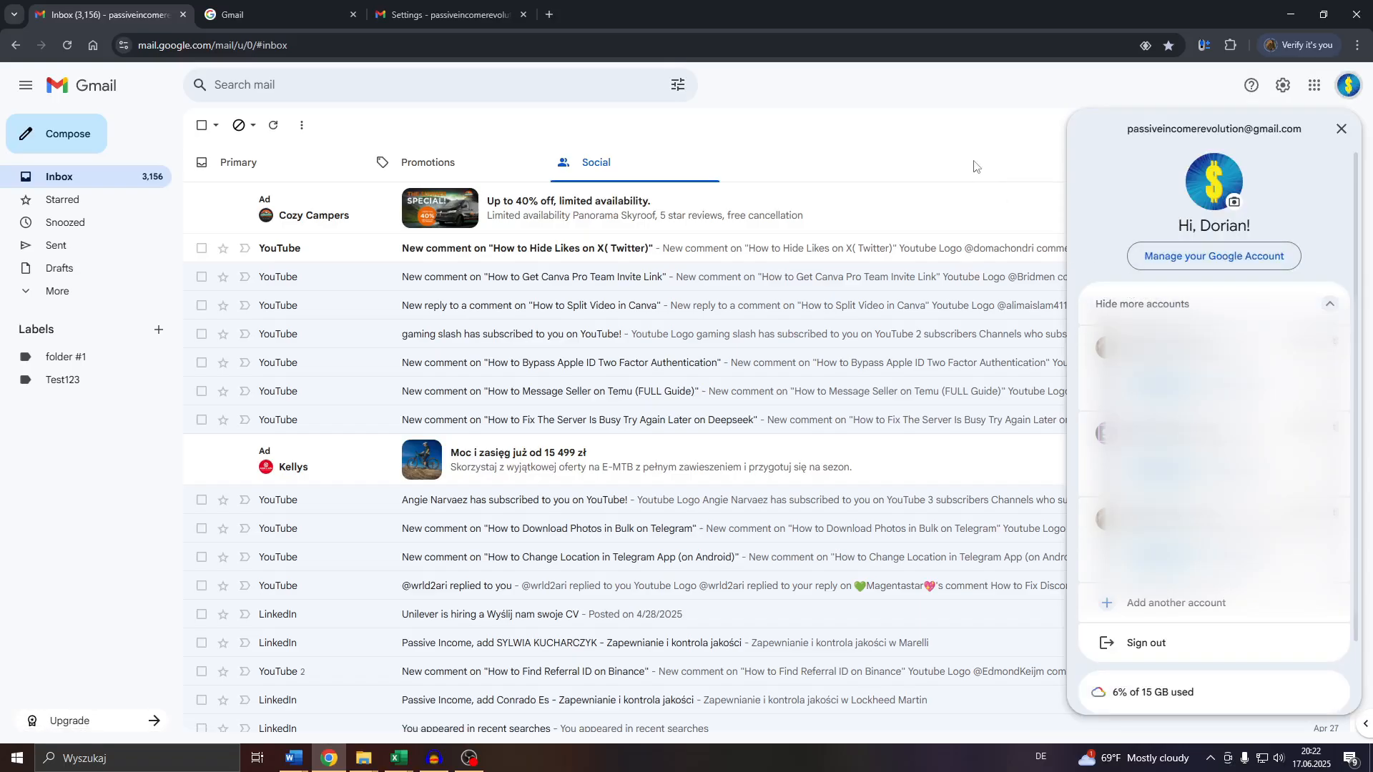
mouse_move(870, 160)
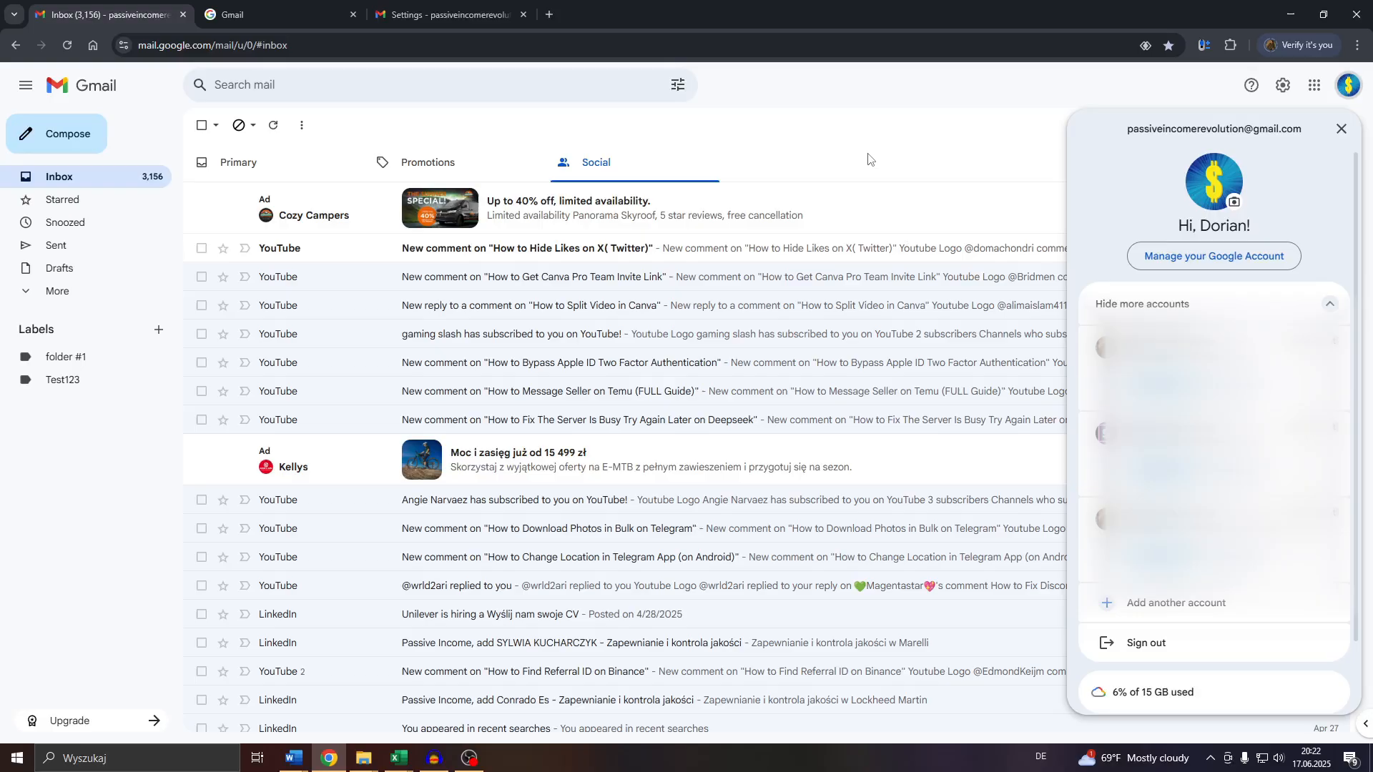
mouse_move(629, 352)
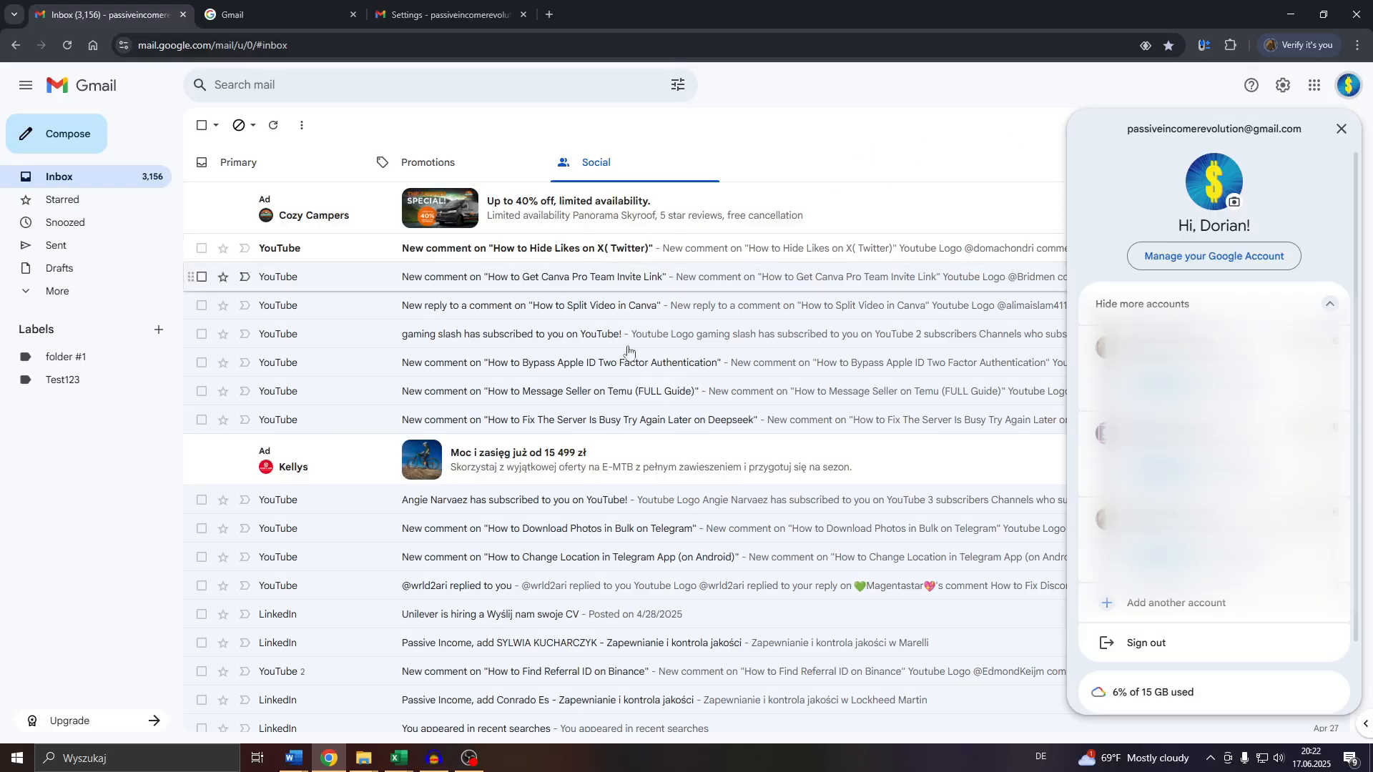